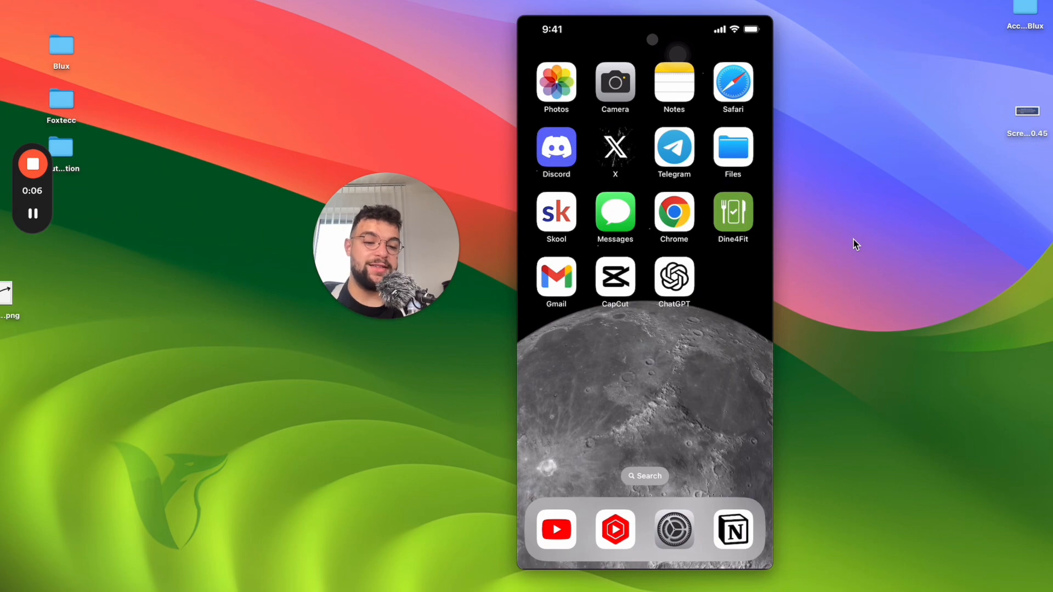
Swipe to the home screen page holding Music and reveal its quick-action menu
scroll("left", 3)
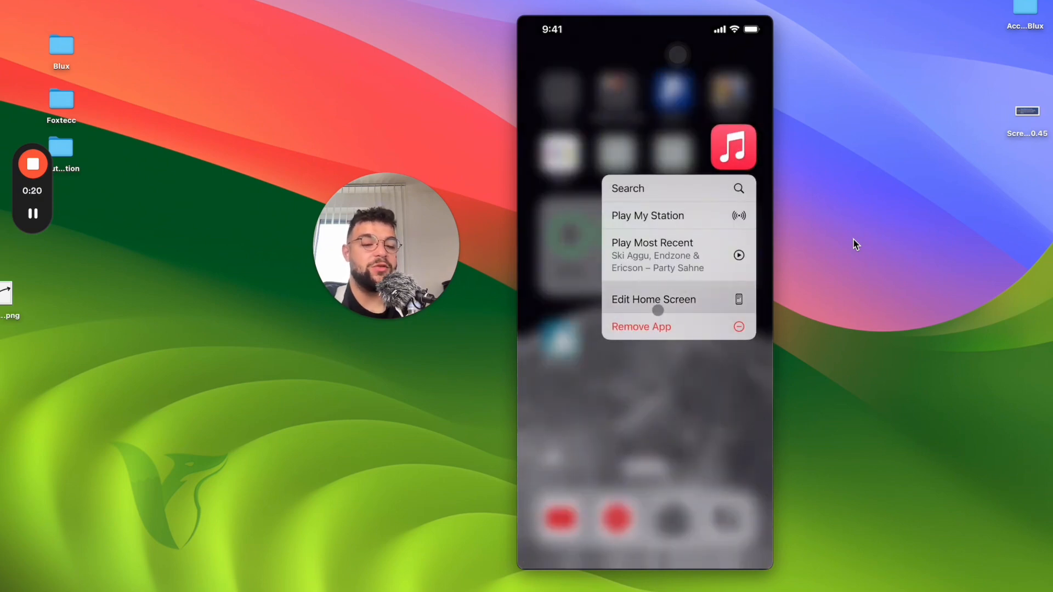
Remove Music from the home screen, then start deleting it from the App Library
left_click(640, 326)
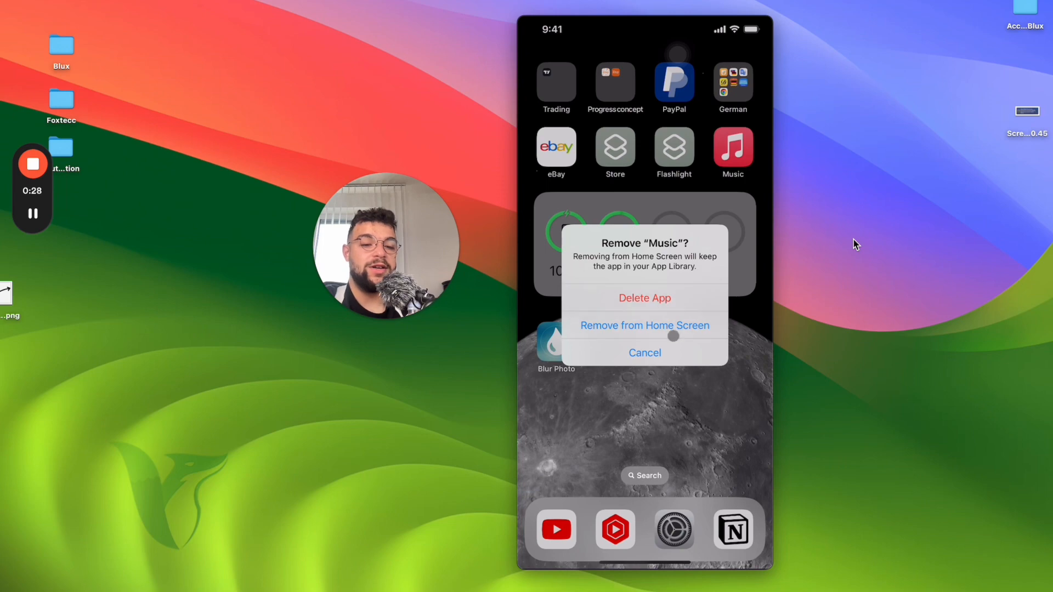
left_click(645, 326)
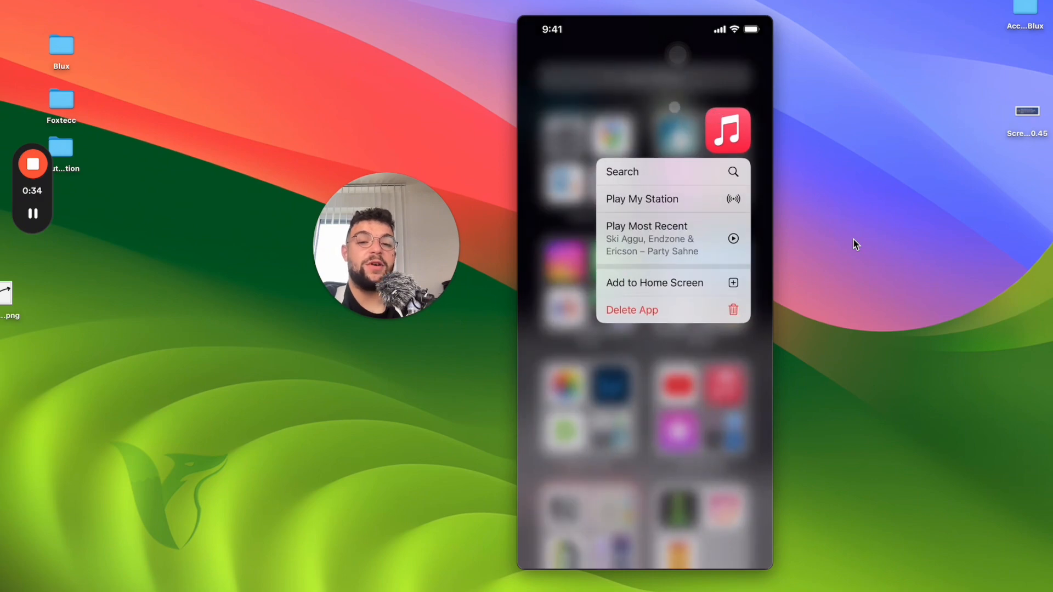
left_click(631, 309)
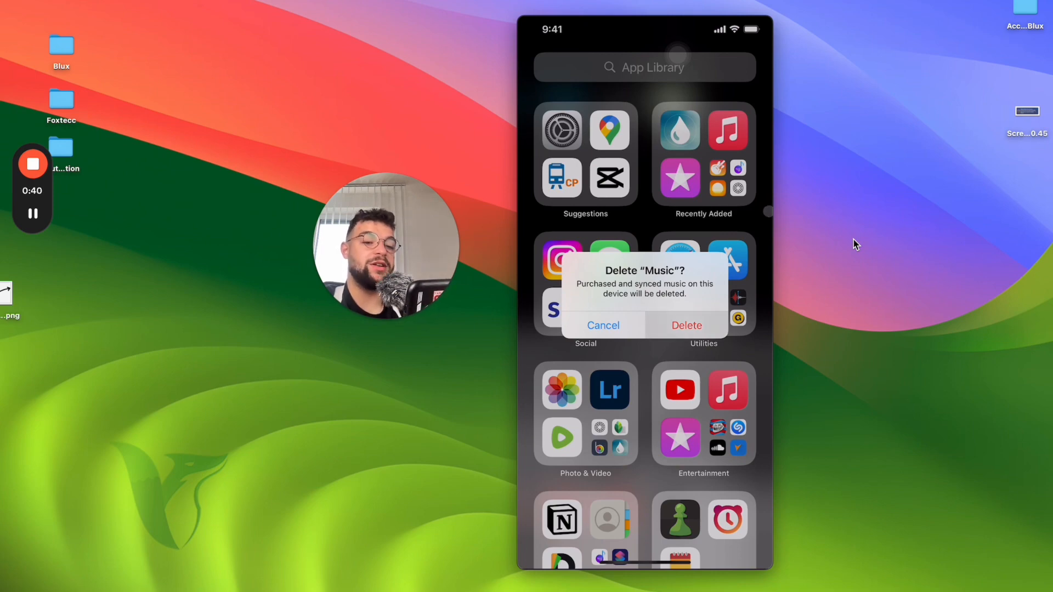
Confirm deleting Music, then reach the Apple Music Family plan (€9,99/month) subscription page
left_click(686, 325)
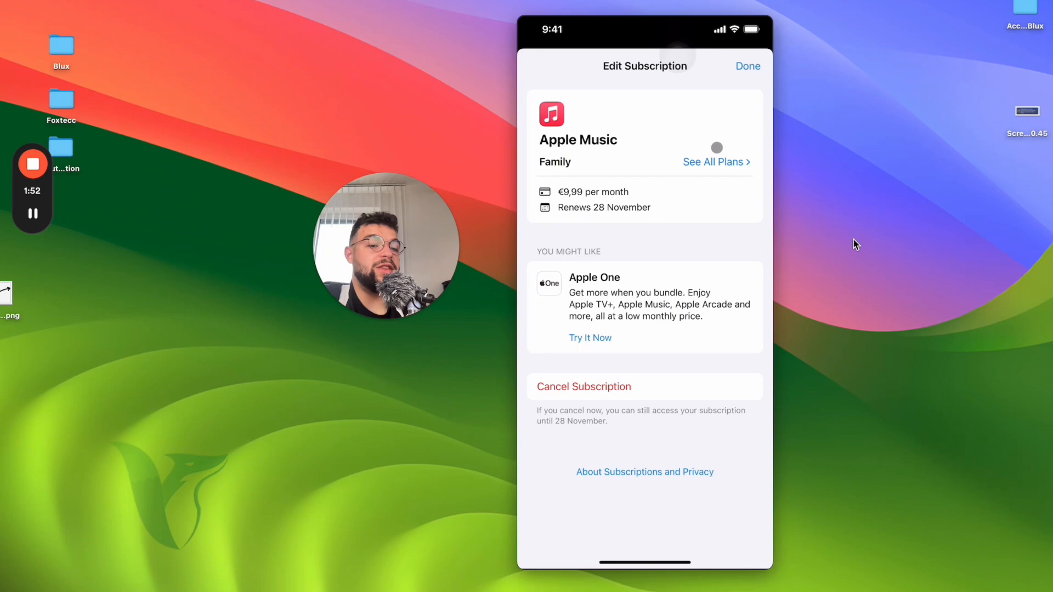
Review all Apple Music plans and leave the subscription page with the Family plan unchanged
left_click(714, 162)
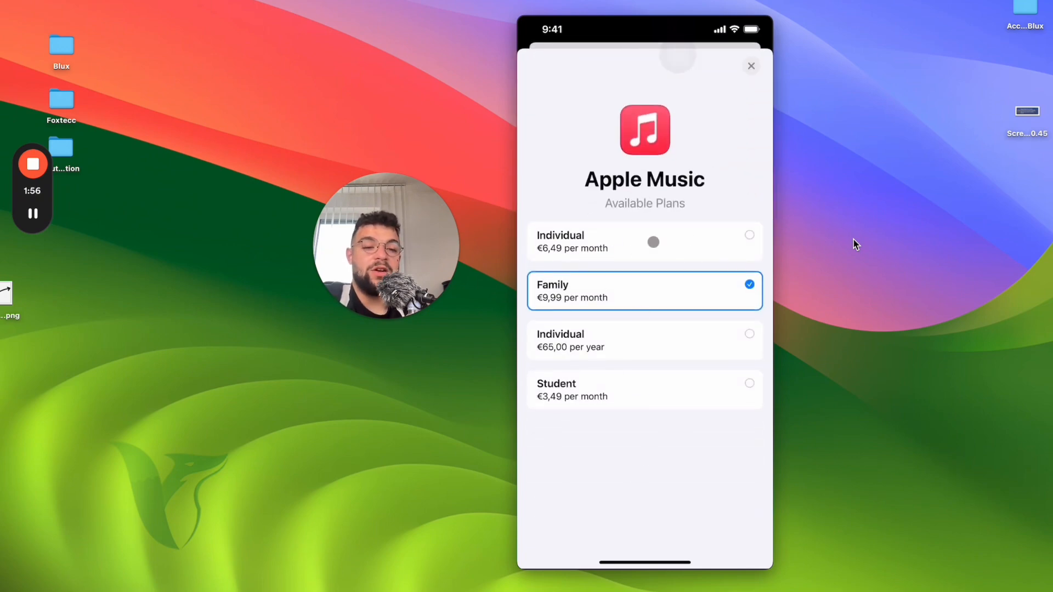
left_click(747, 66)
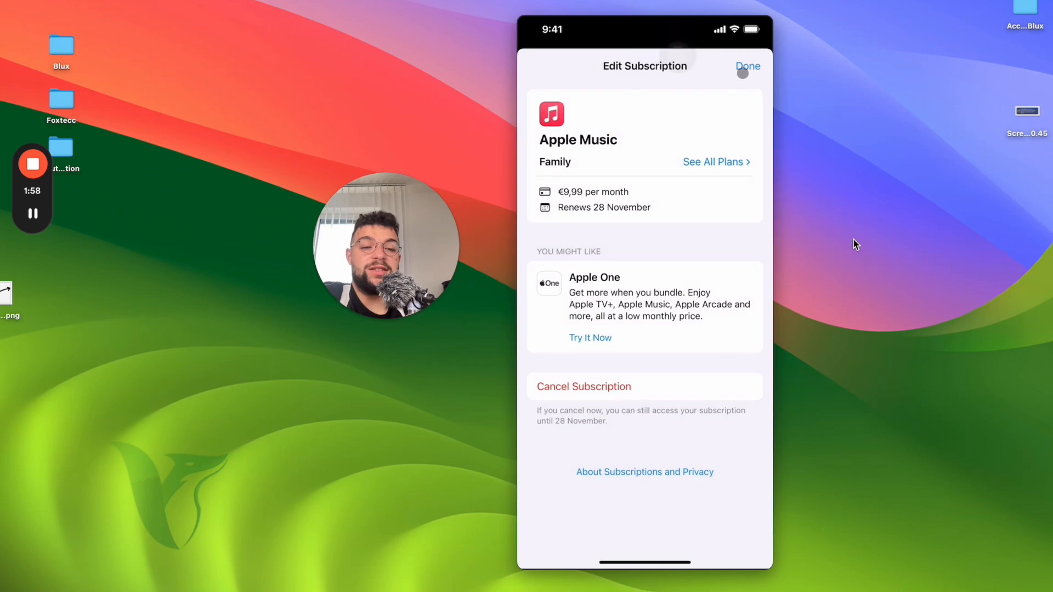
left_click(748, 66)
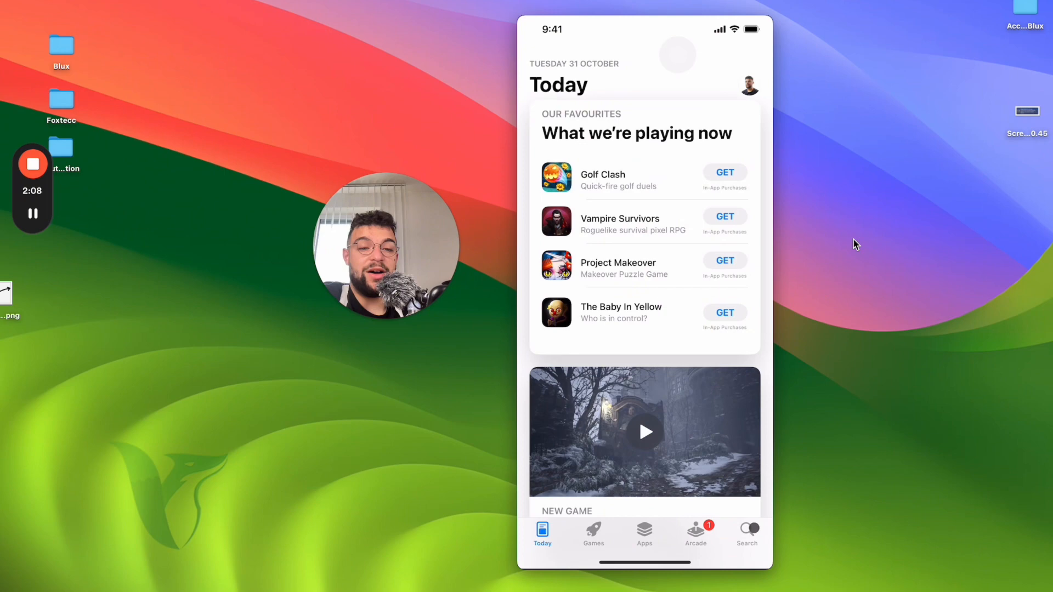
Search the App Store for 'music', redownload Apple Music, then launch the iTunes Store
left_click(747, 533)
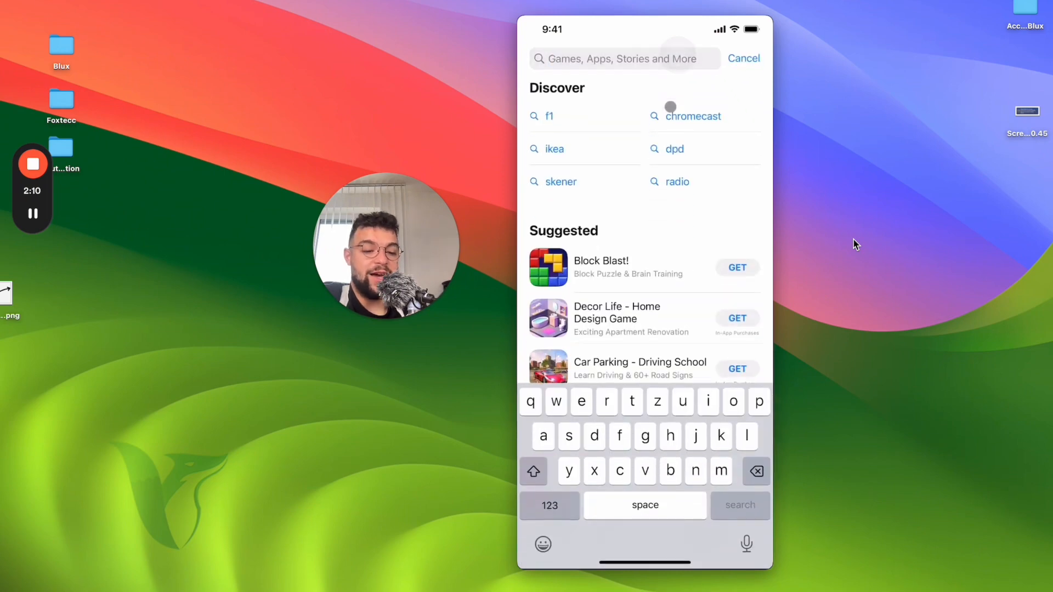
type("music")
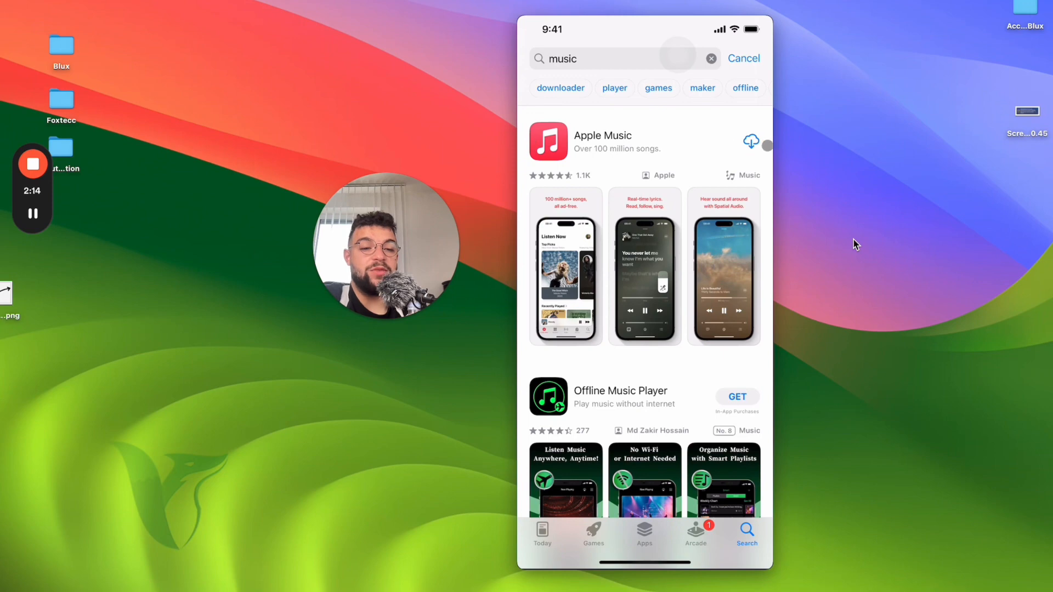
left_click(751, 141)
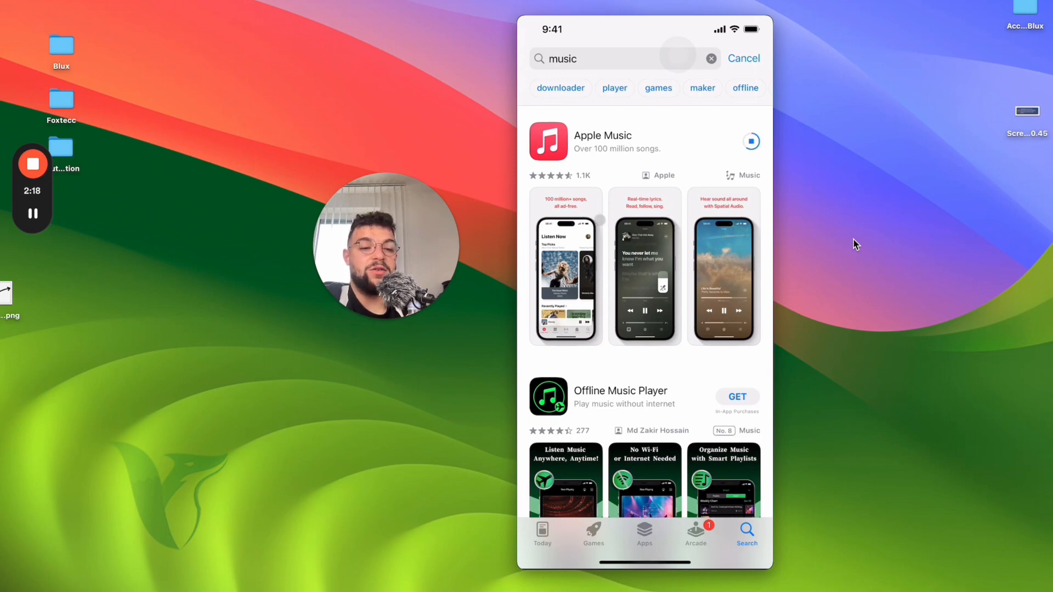
left_click(602, 141)
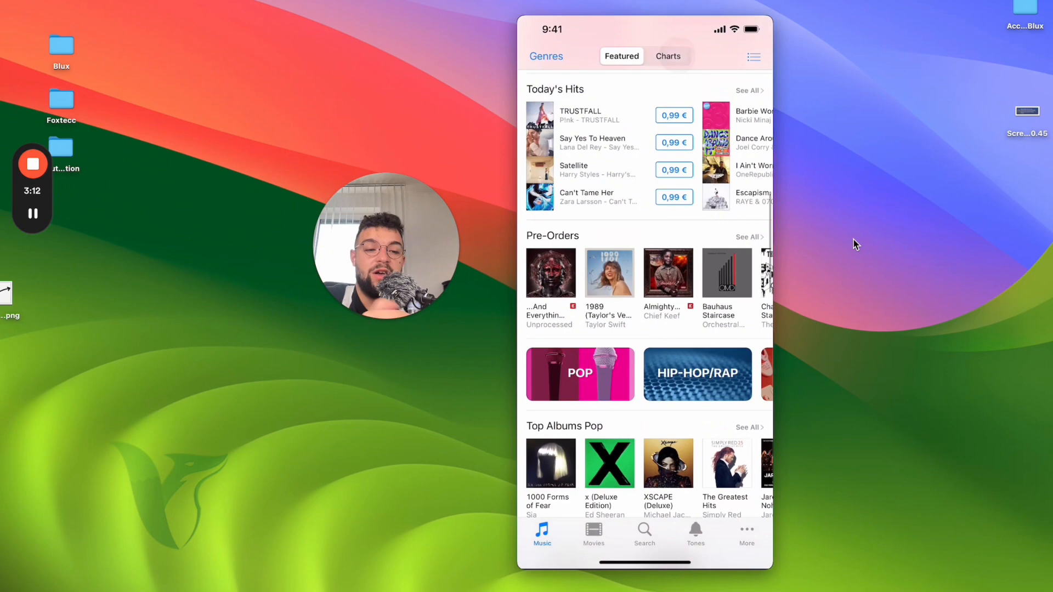
Look through the iTunes Store featured music and return to the App Library
scroll("up", 3)
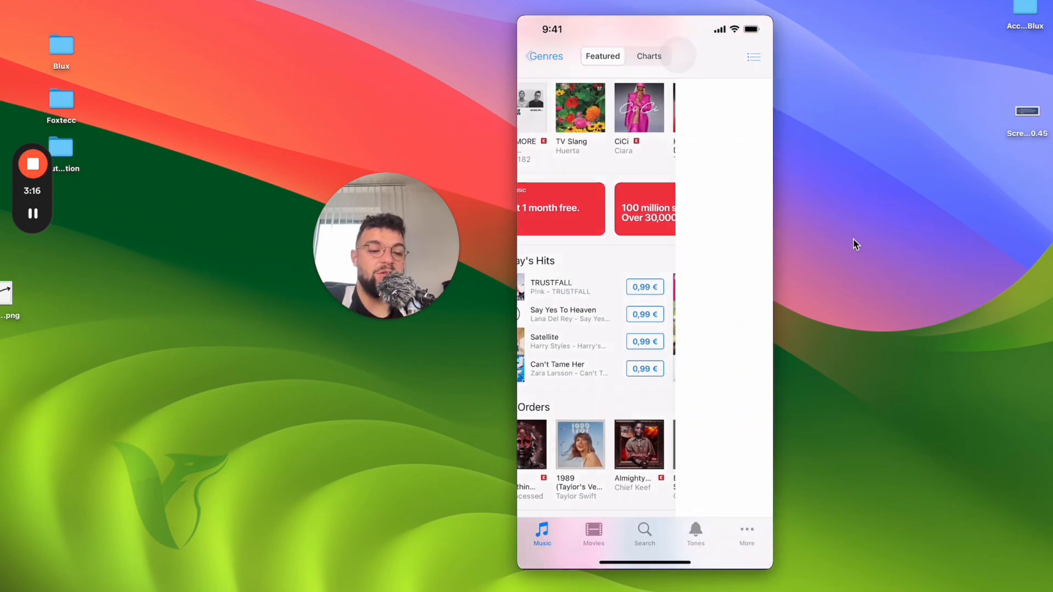
left_click(562, 314)
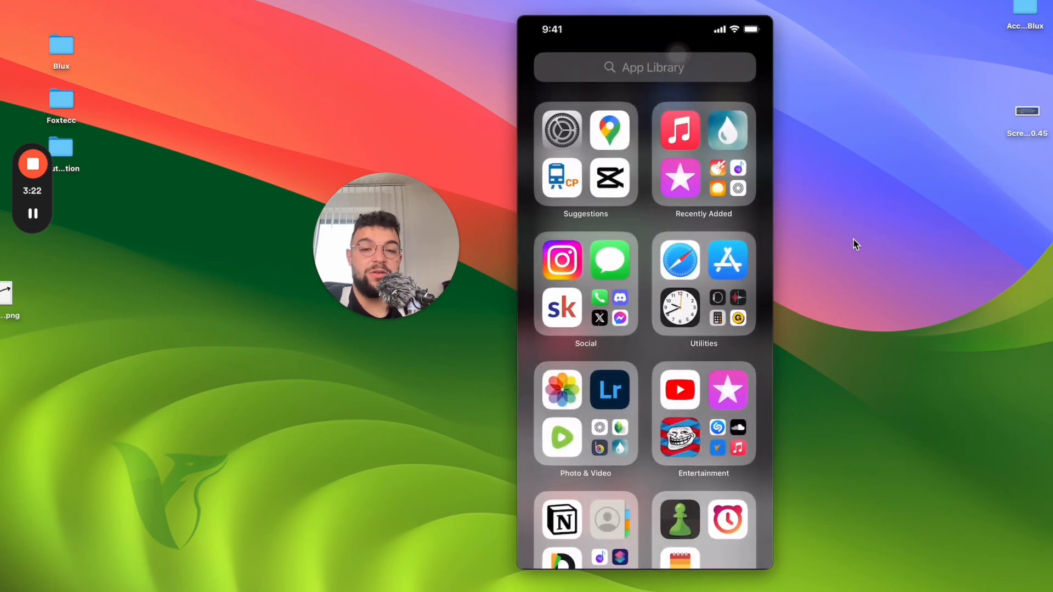
Reopen the iTunes Store's featured music page from the App Library
left_click(679, 131)
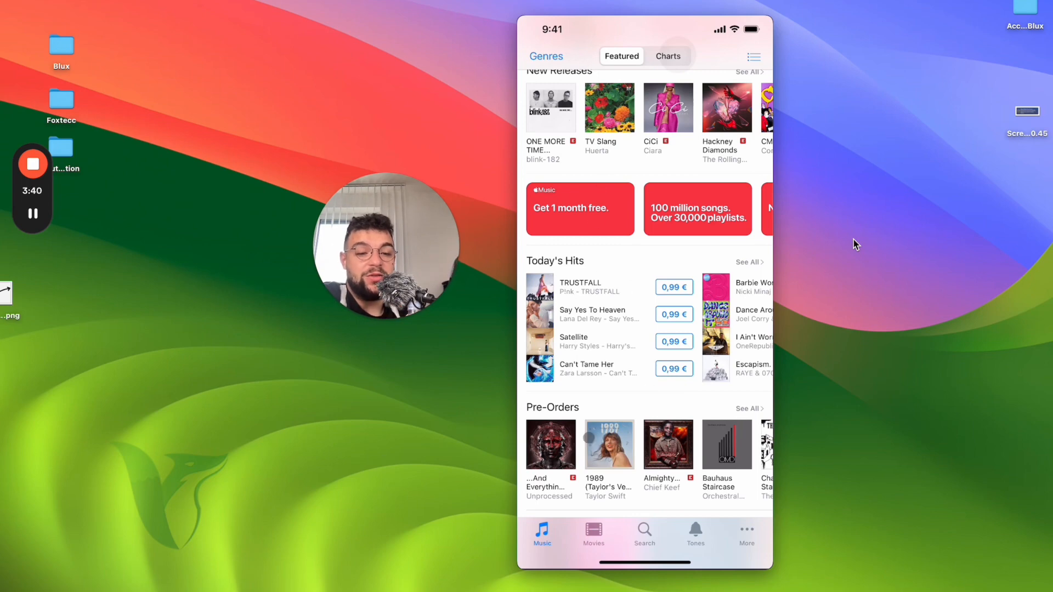
Finish in the iTunes Store and switch to the Foxtecc Community page on skool.com in Safari
left_click(746, 534)
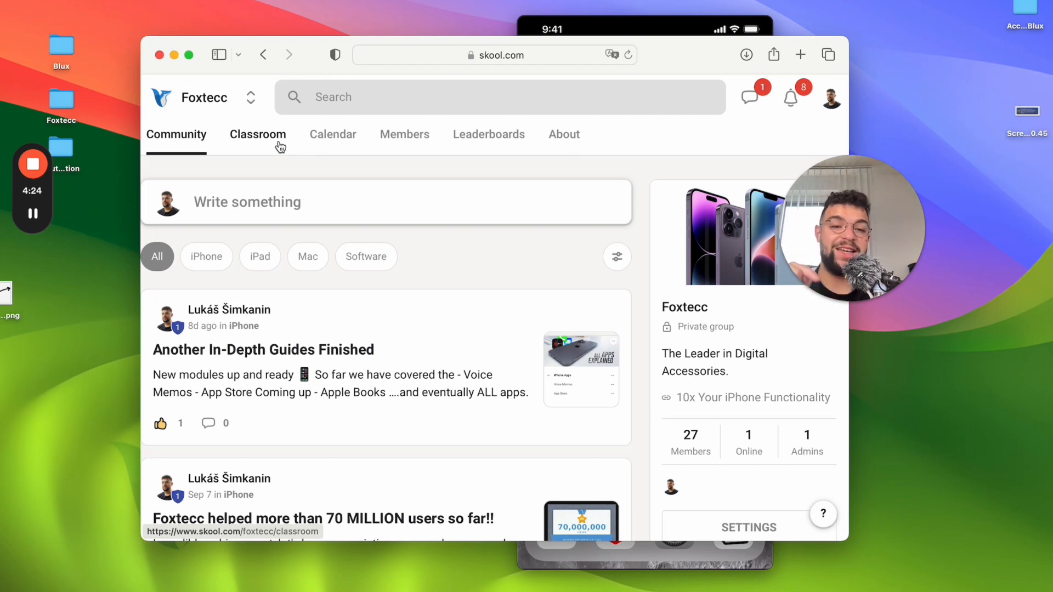
View the Foxtecc Classroom courses on Skool, then close Safari to return to the iPhone home screen
left_click(258, 134)
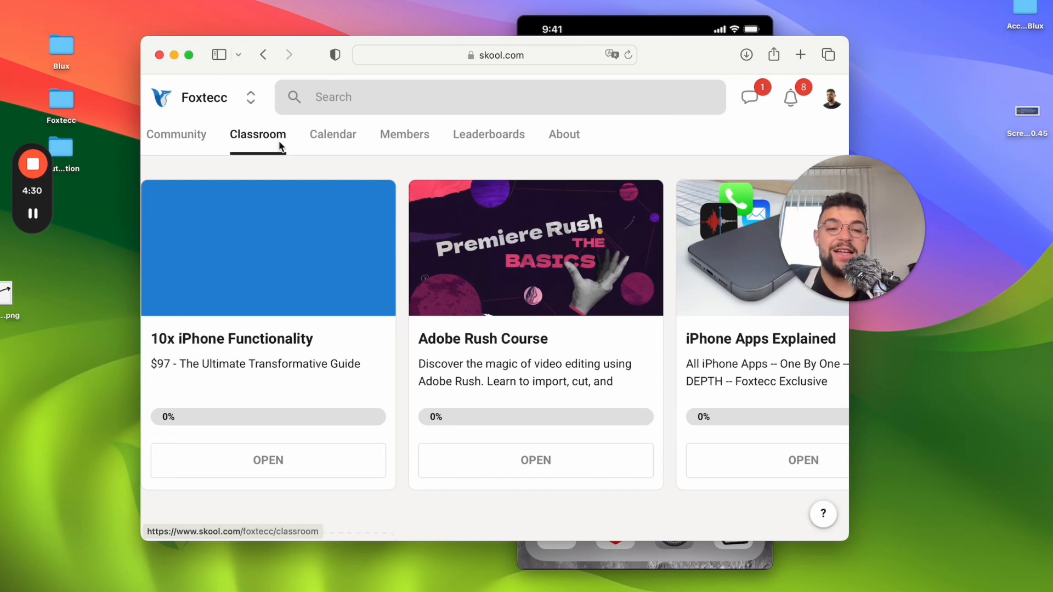
mouse_move(179, 64)
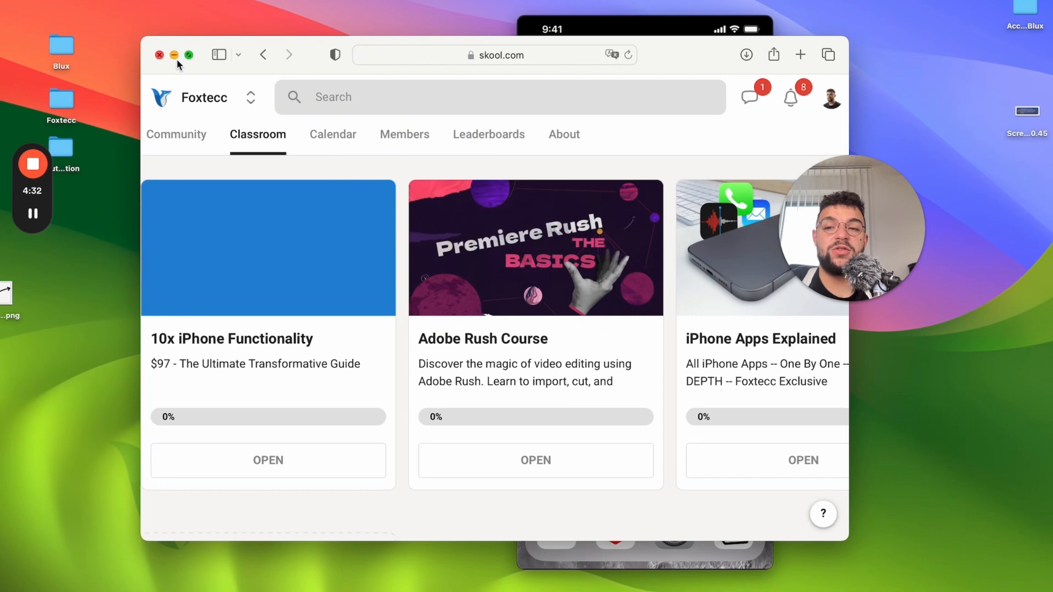
left_click(159, 55)
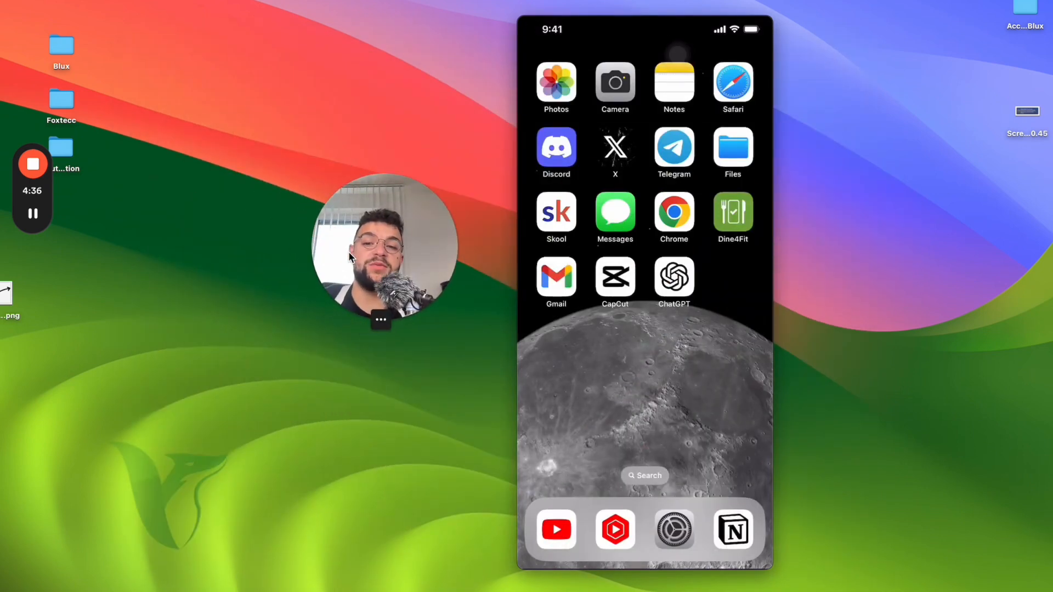
left_click(33, 164)
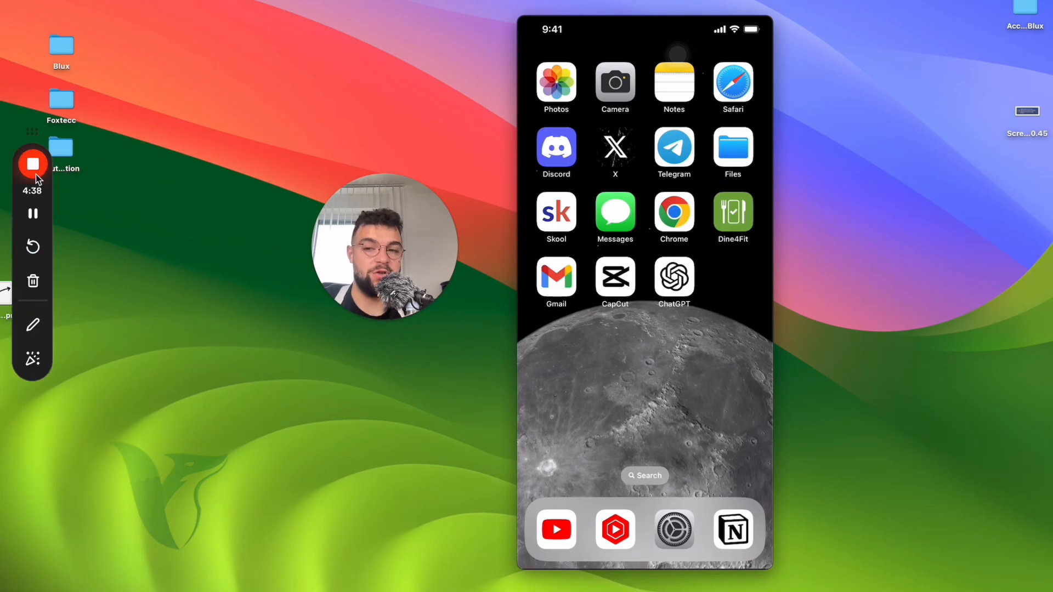